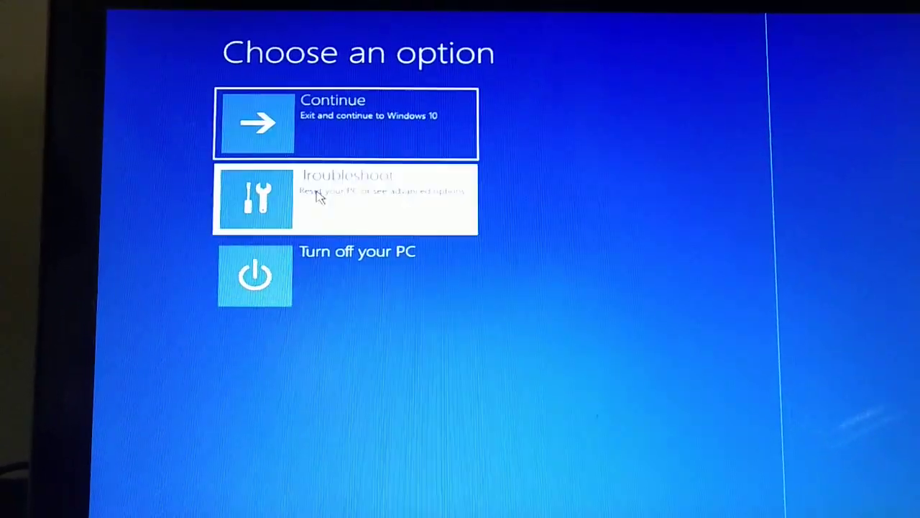
# Step: Reach the recovery Command Prompt via Troubleshoot > Advanced options and choose the account to sign in
pyautogui.click(345, 199)
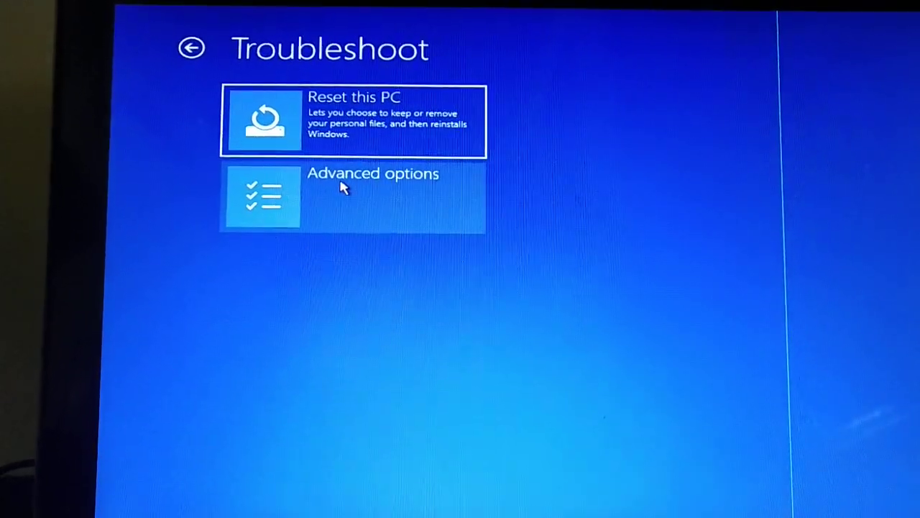
pyautogui.click(352, 196)
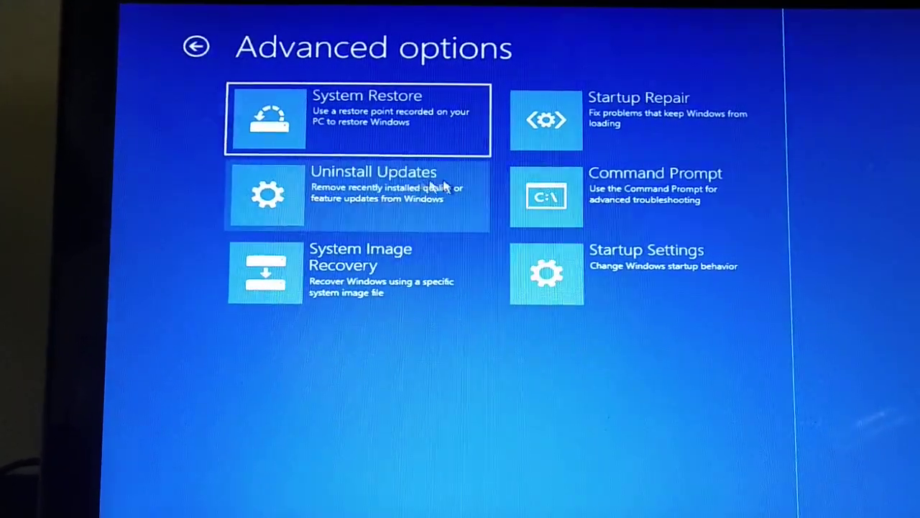
pyautogui.click(546, 196)
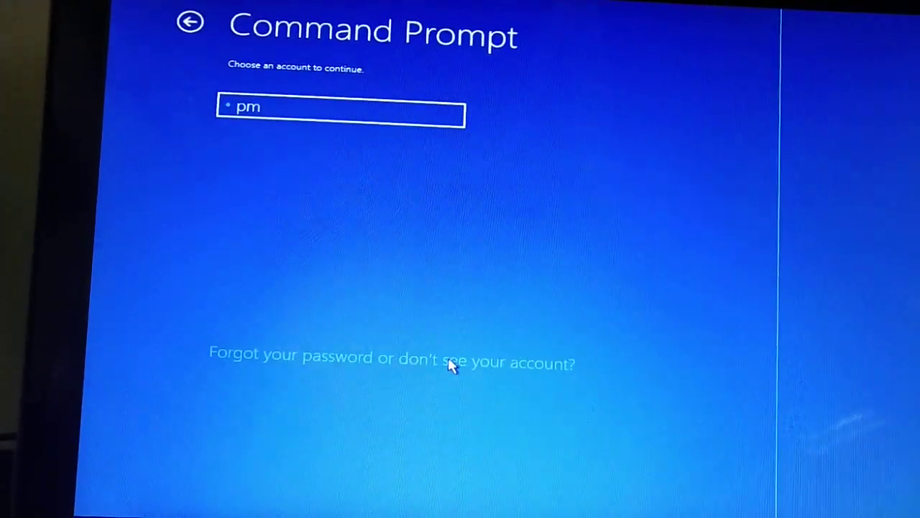
pyautogui.click(340, 113)
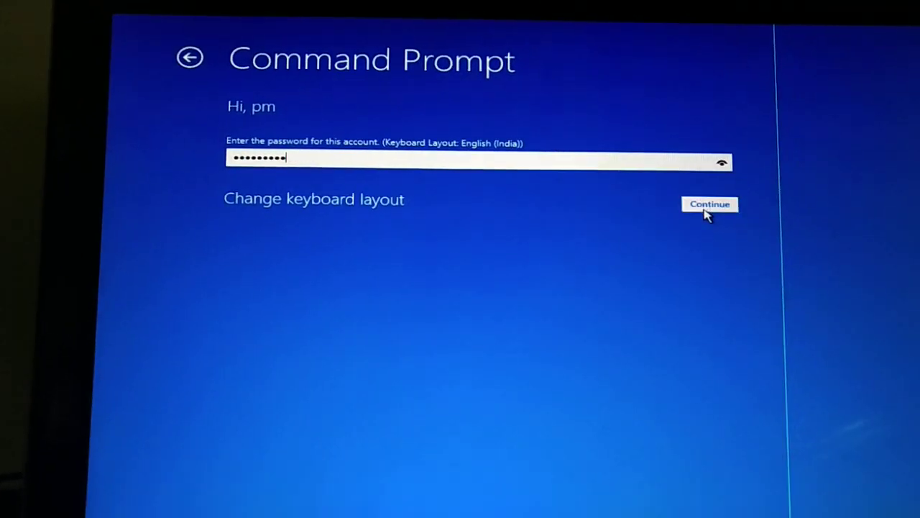
# Step: Enter the Command Prompt and run bootrec.exe to list its repair options
pyautogui.click(709, 204)
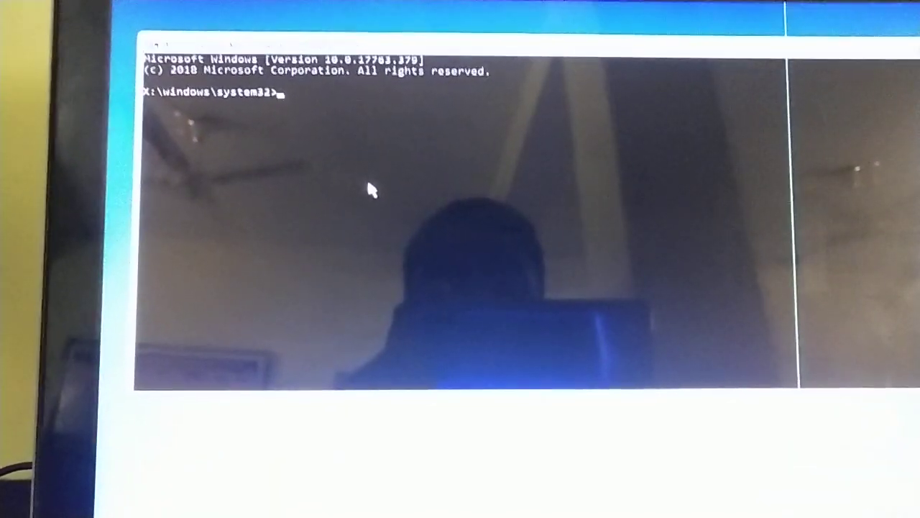
pyautogui.write('bootrec.exe')
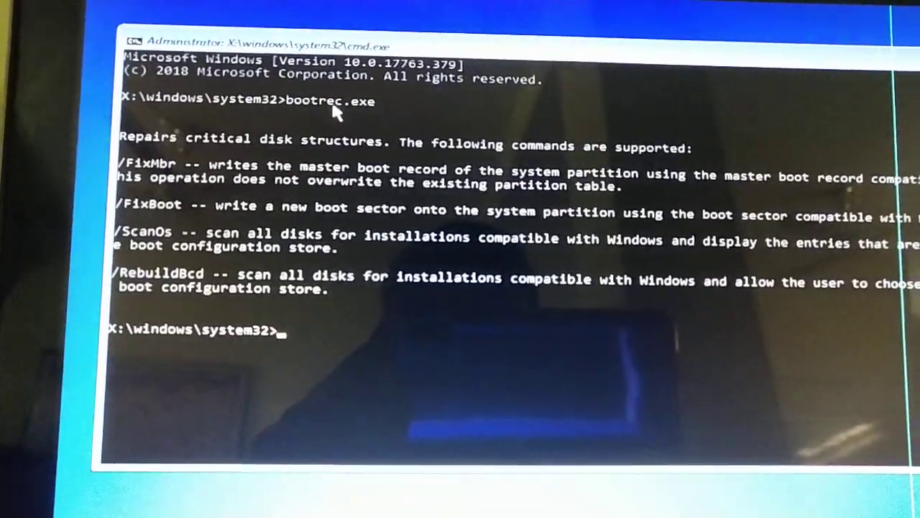
pyautogui.write('bootrec.e')
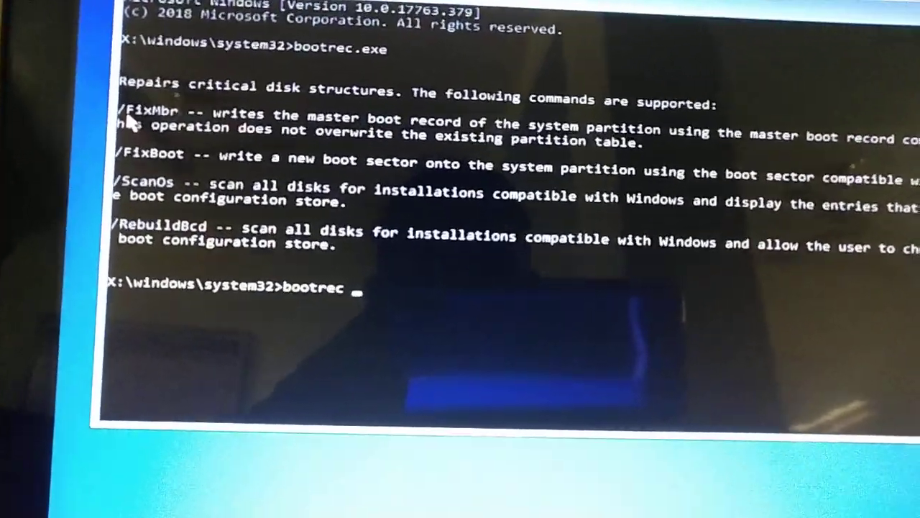
# Step: Run bootrec /fixmbr to repair the master boot record
pyautogui.write('/fi')
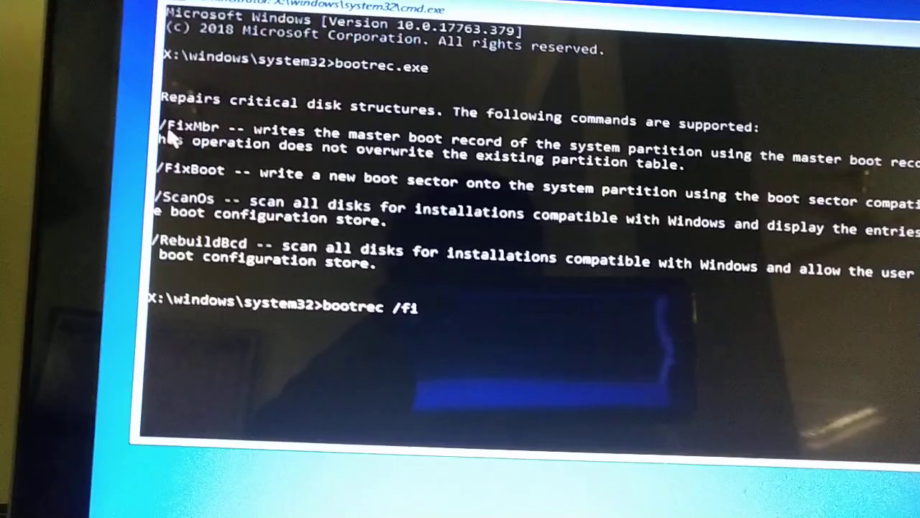
pyautogui.write('xm')
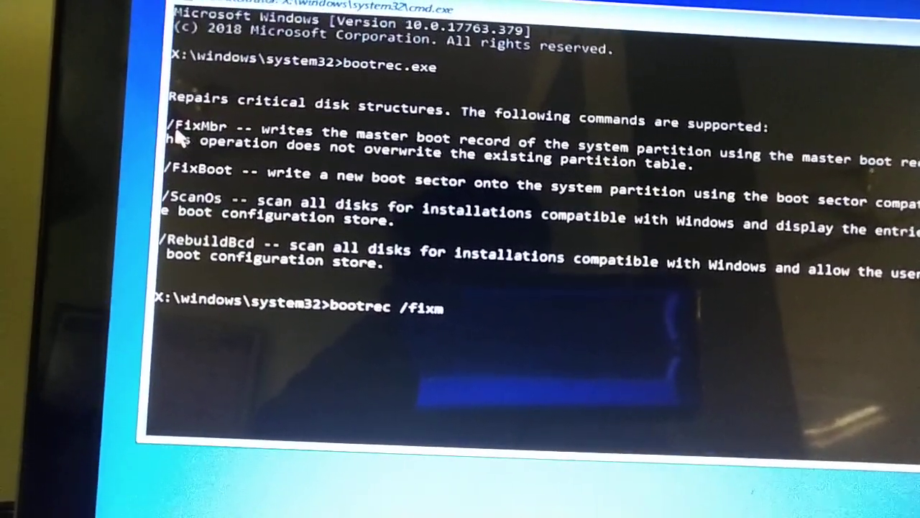
pyautogui.write('br')
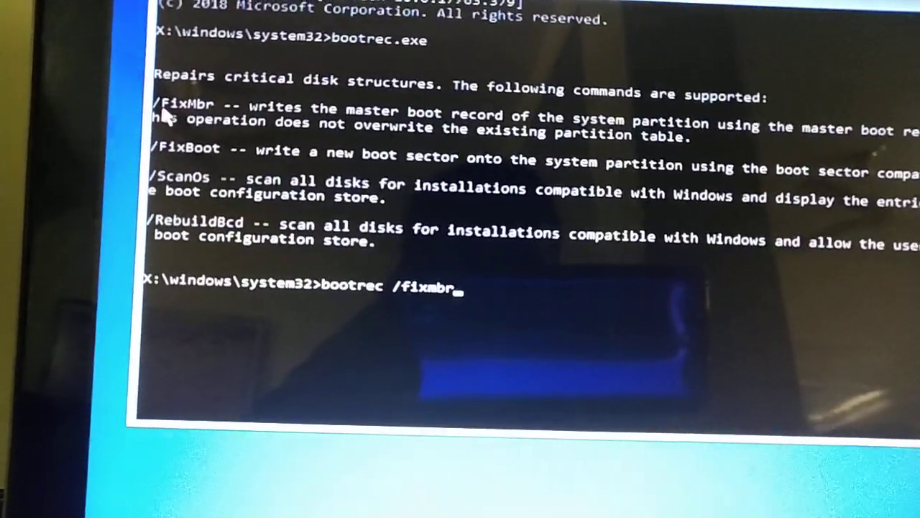
pyautogui.press('Enter')
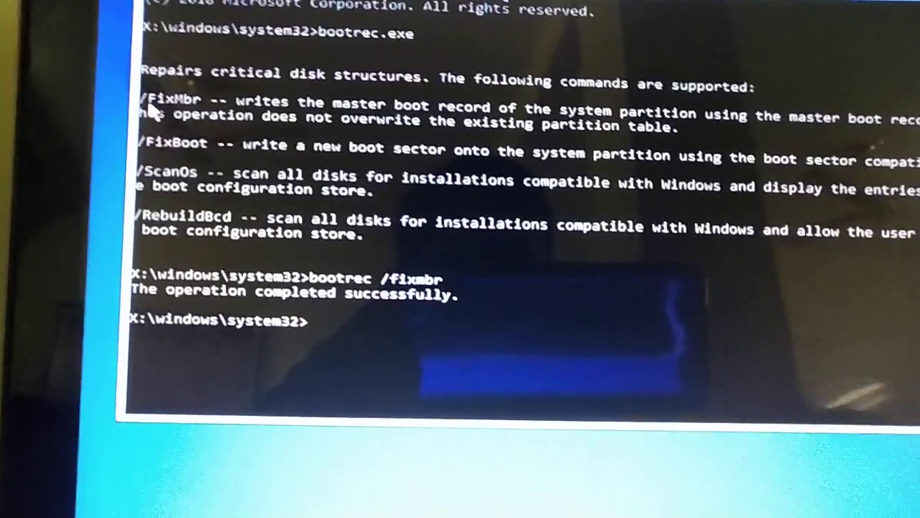
# Step: Run bootrec /fixboot, which is refused with Access is denied
pyautogui.write('bootrec /fixmbr')
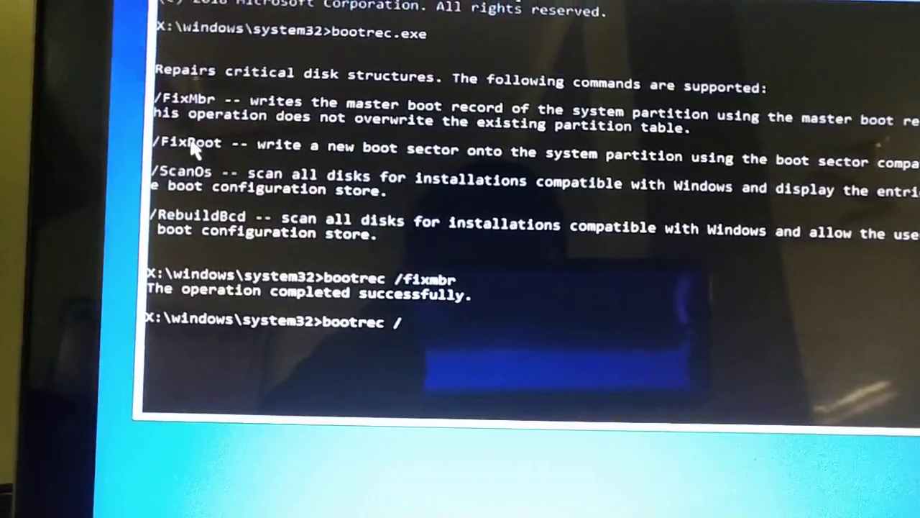
pyautogui.write('fi')
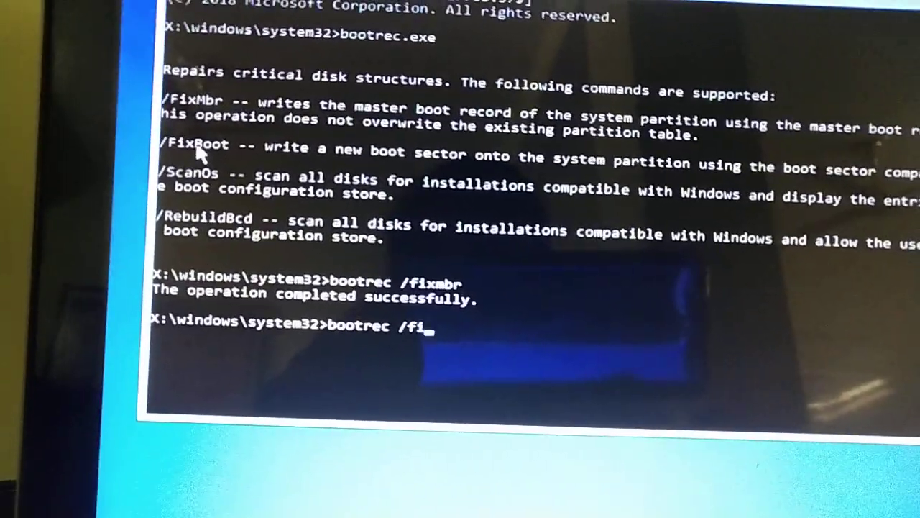
pyautogui.write('xb')
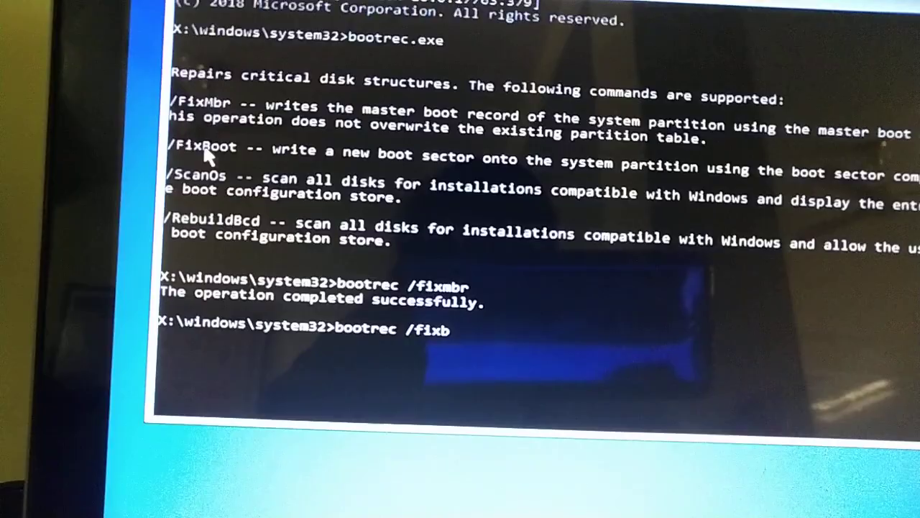
pyautogui.write('oot')
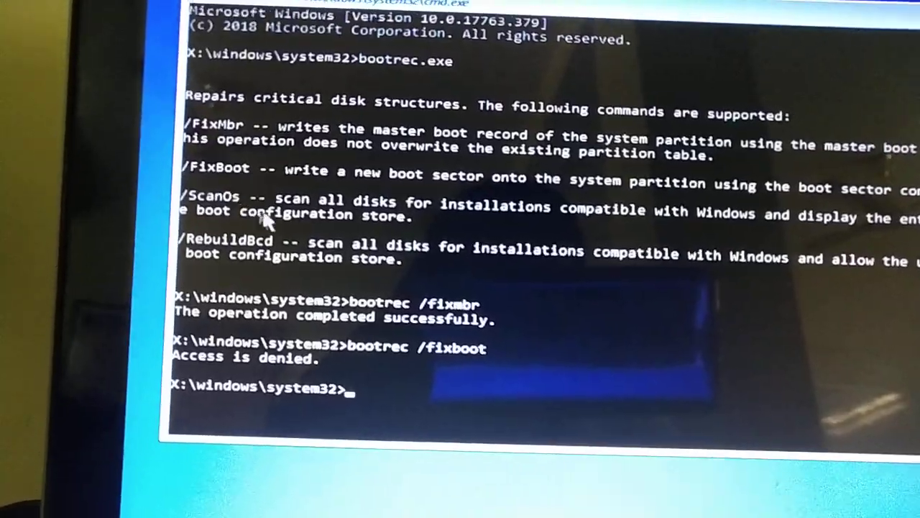
# Step: Run bootrec /scanos, scanning for Windows installations and finding 0
pyautogui.write('bootrec /fixboot')
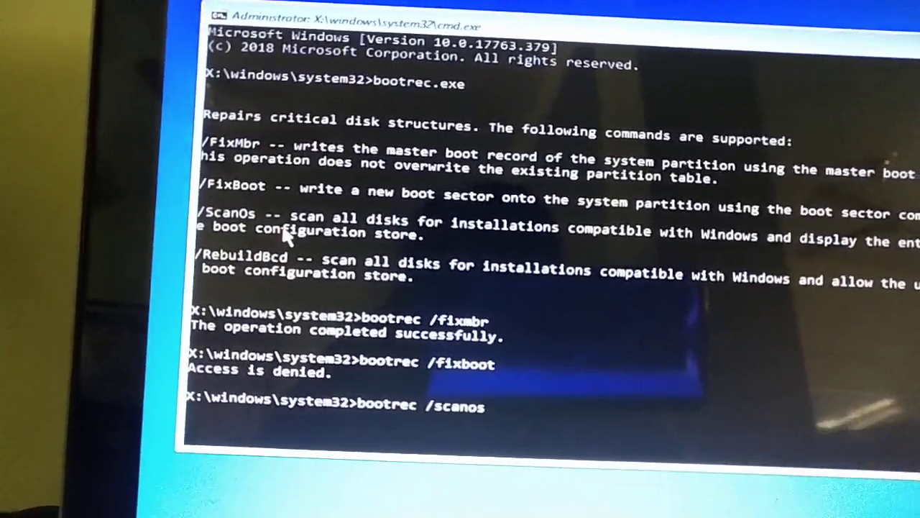
pyautogui.press('enter')
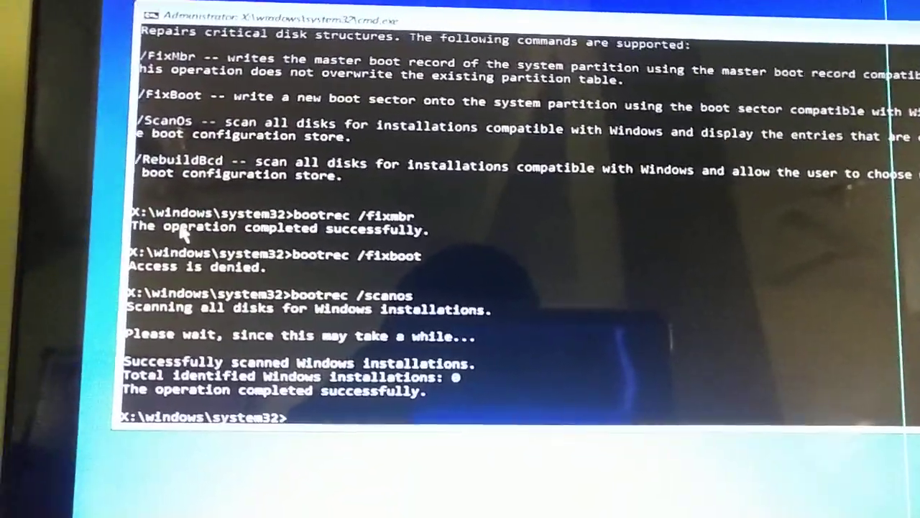
# Step: Run bootrec /rebuildbcd to rebuild the boot configuration store, then exit the Command Prompt
pyautogui.write('bootrec /scan')
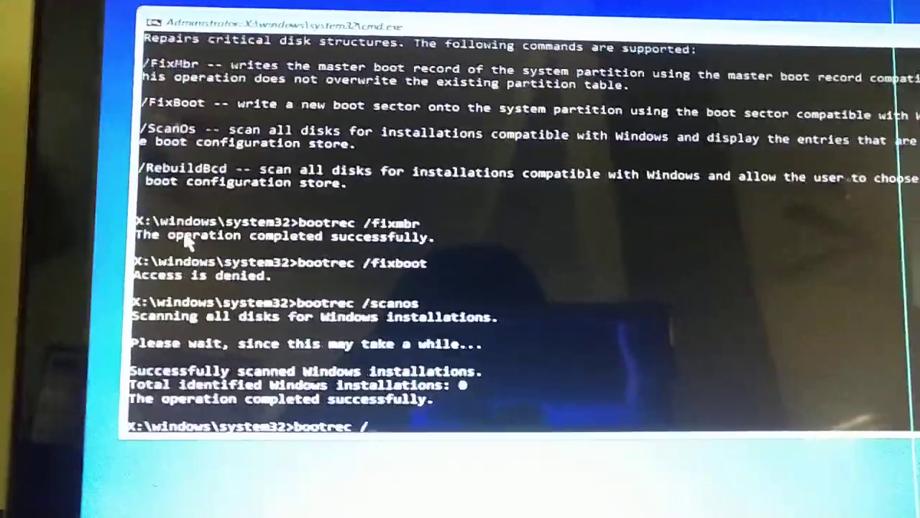
pyautogui.write('rebui')
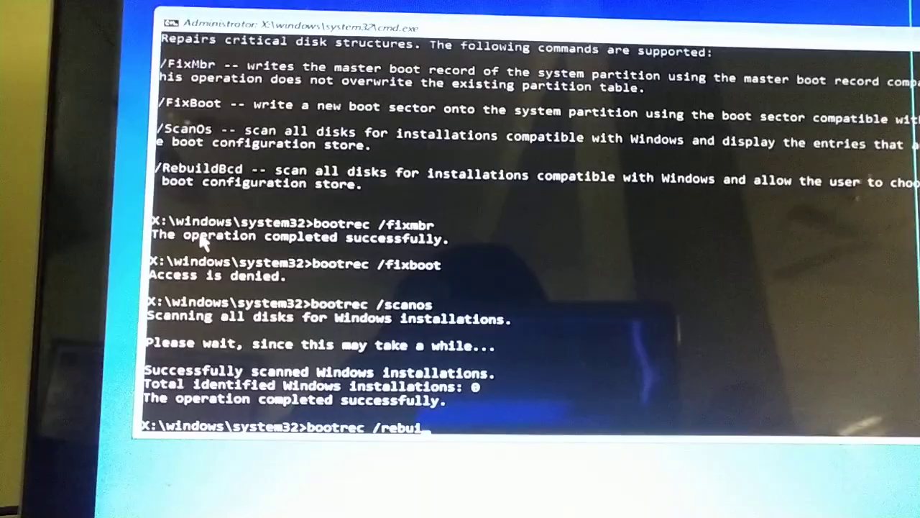
pyautogui.write('ldbcd')
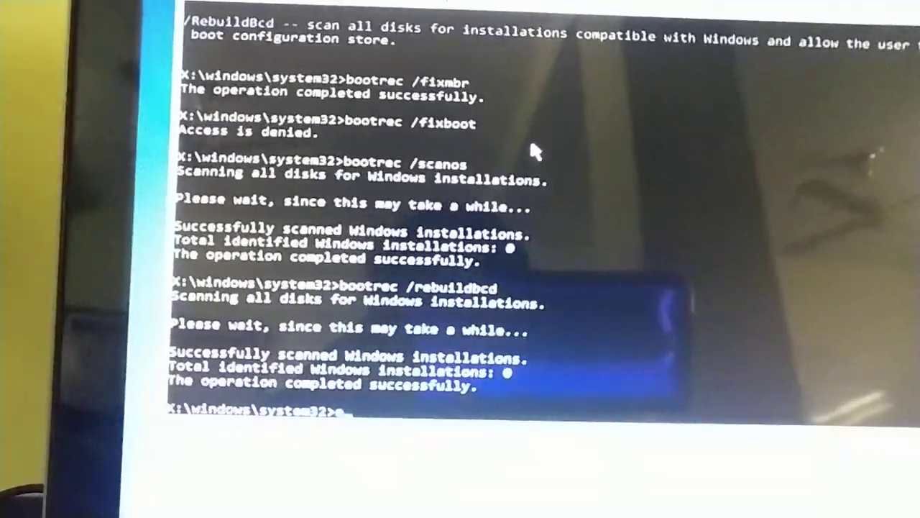
pyautogui.write('exit')
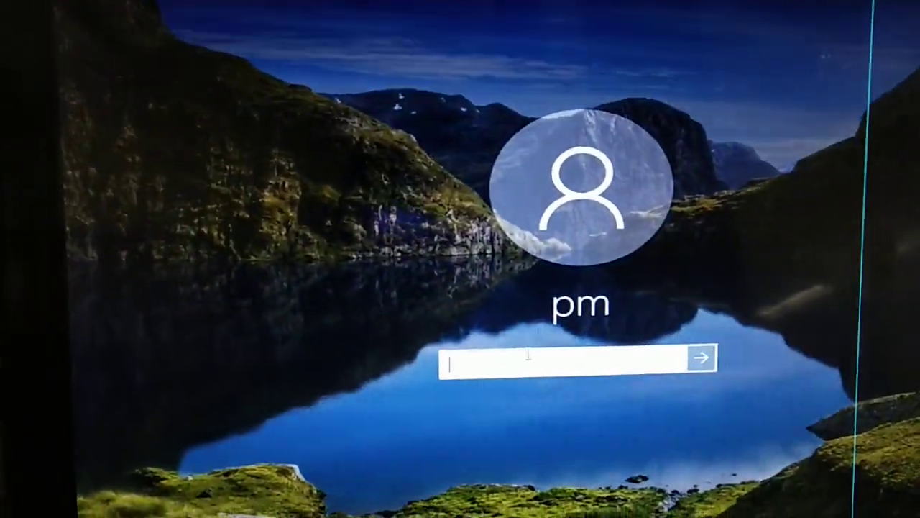
# Step: Enter the account password in the Windows 10 sign-in box
pyautogui.write('••••')
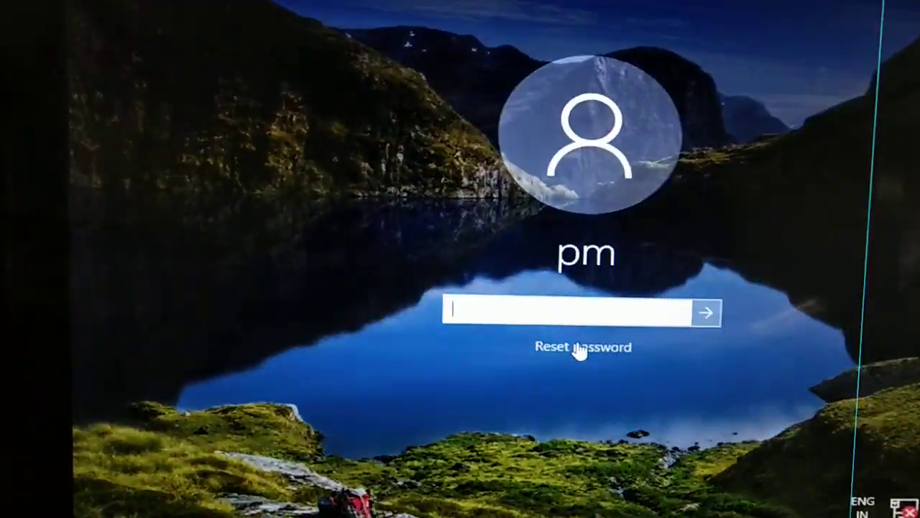
pyautogui.write('••••••')
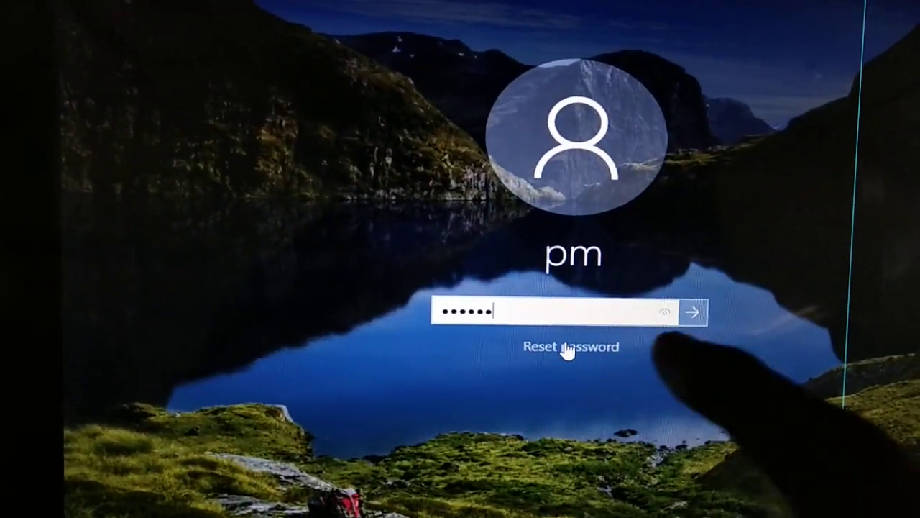